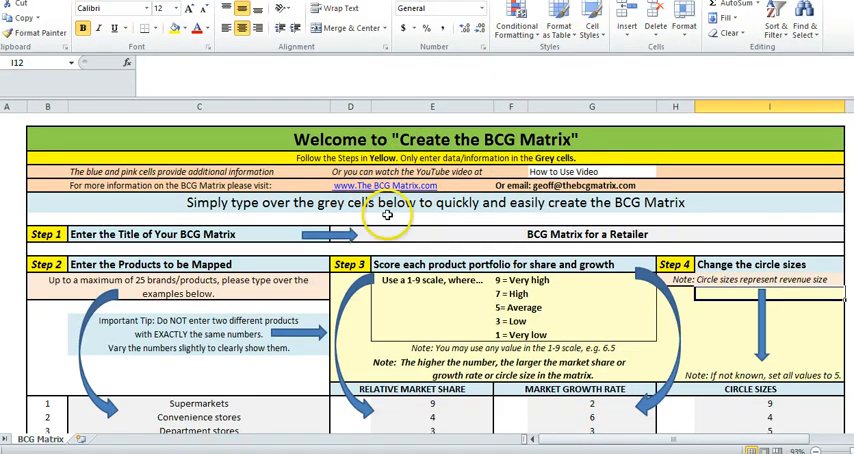
pyautogui.moveTo(576, 216)
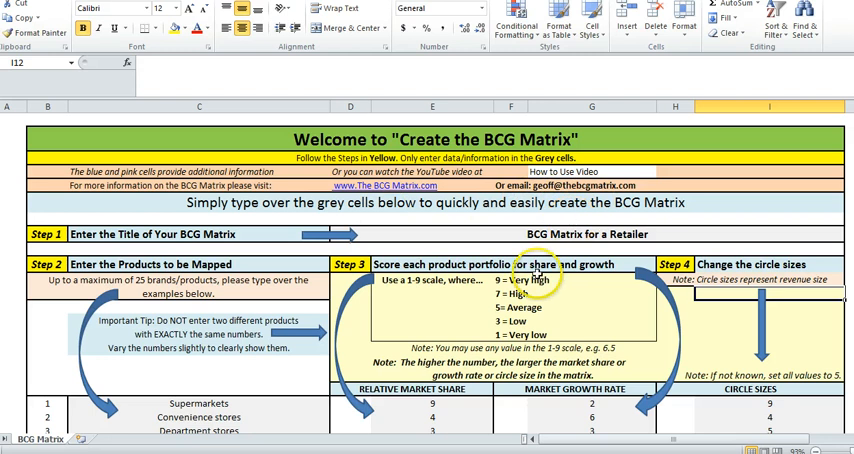
pyautogui.moveTo(348, 388)
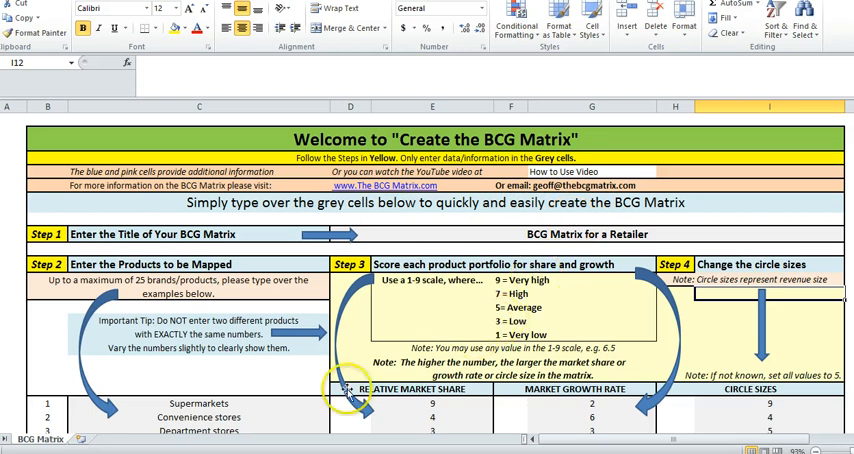
pyautogui.moveTo(288, 384)
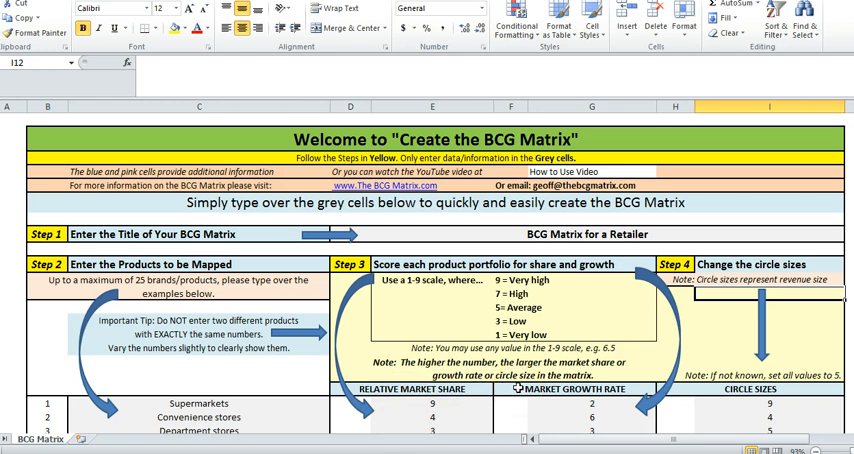
pyautogui.scroll(-3)
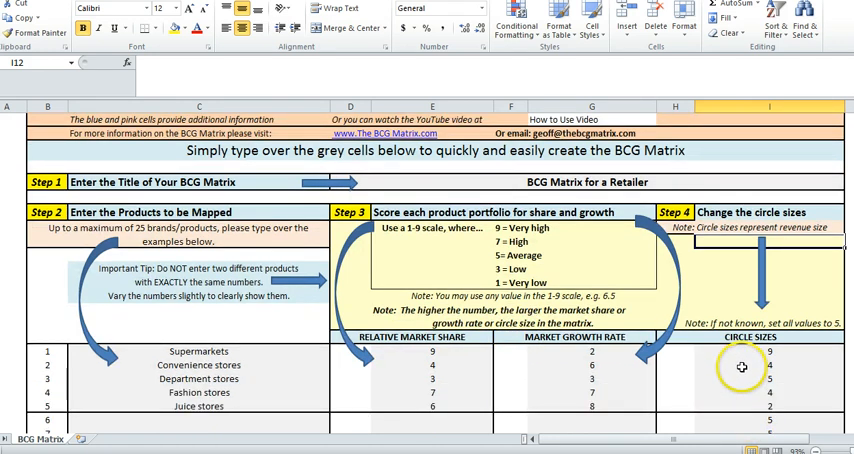
pyautogui.moveTo(744, 380)
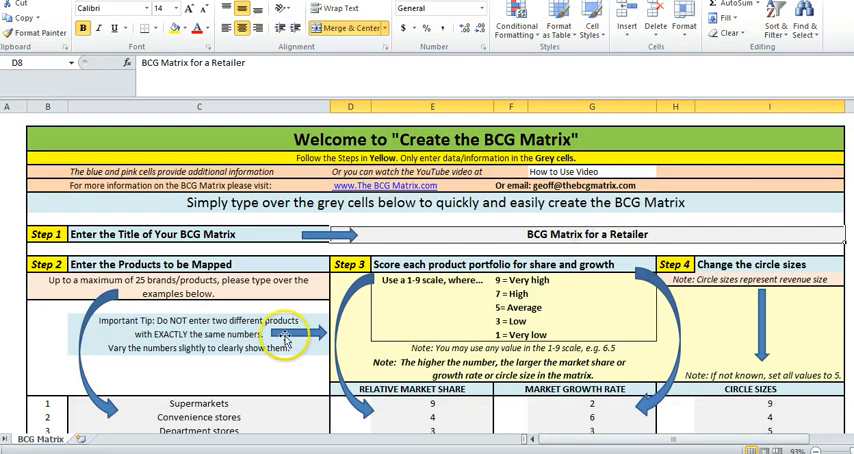
pyautogui.scroll(-3)
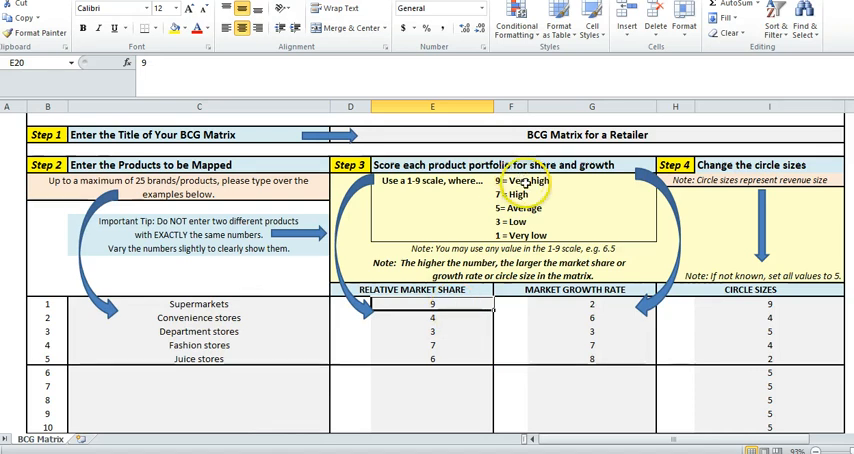
pyautogui.click(432, 318)
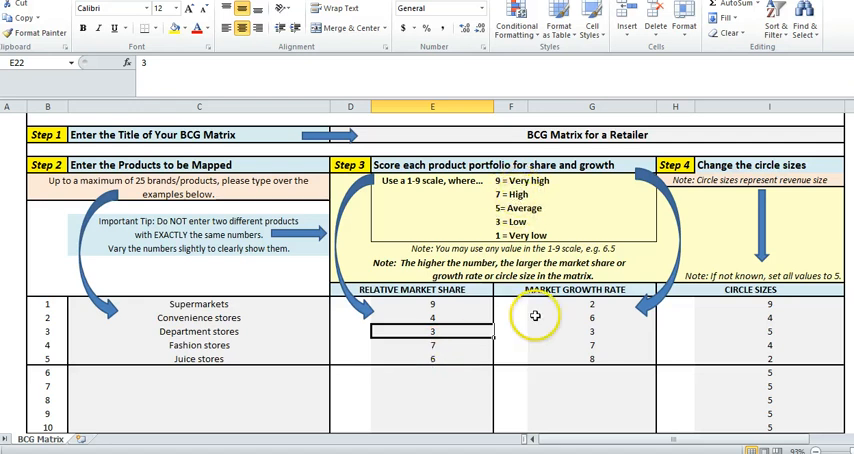
pyautogui.moveTo(612, 344)
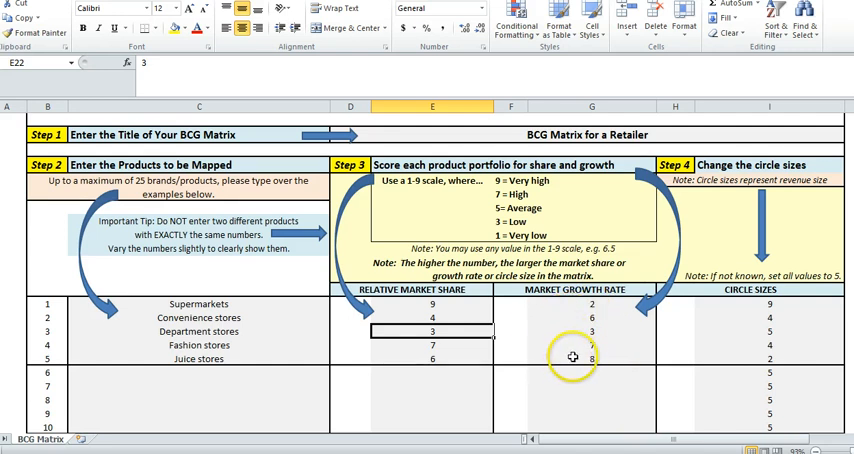
pyautogui.click(592, 358)
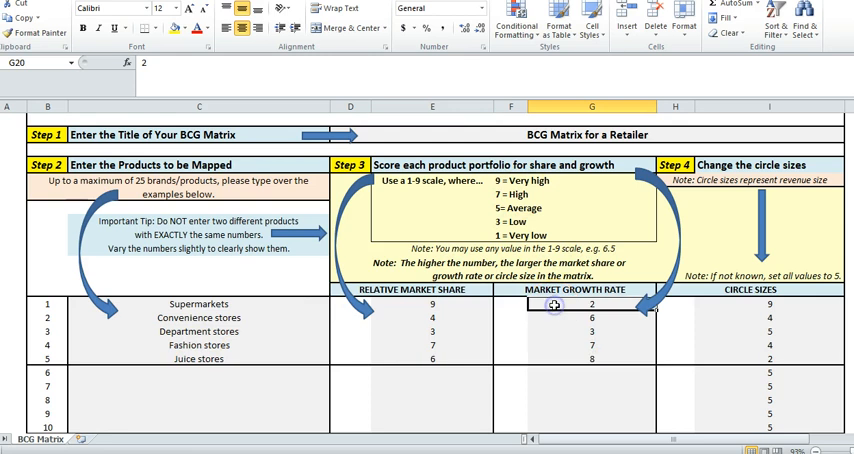
pyautogui.click(592, 332)
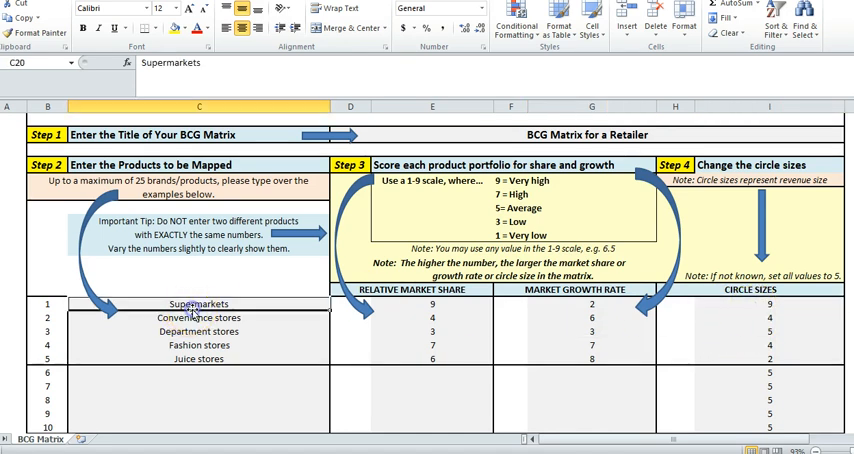
pyautogui.moveTo(634, 362)
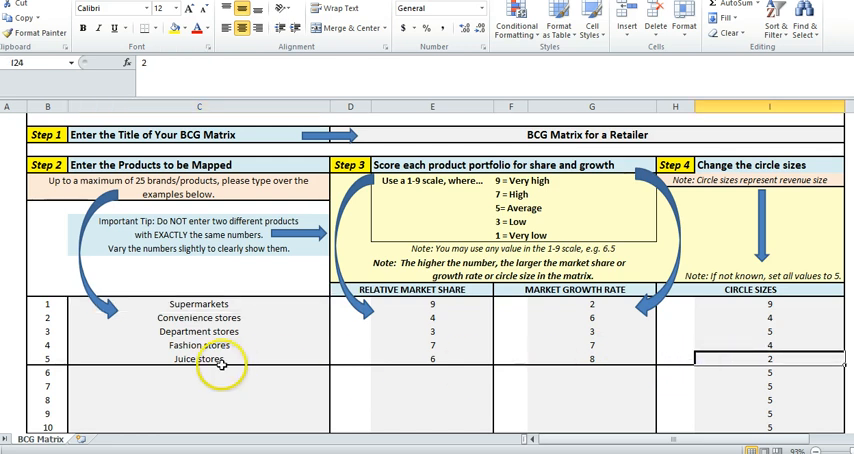
pyautogui.click(200, 360)
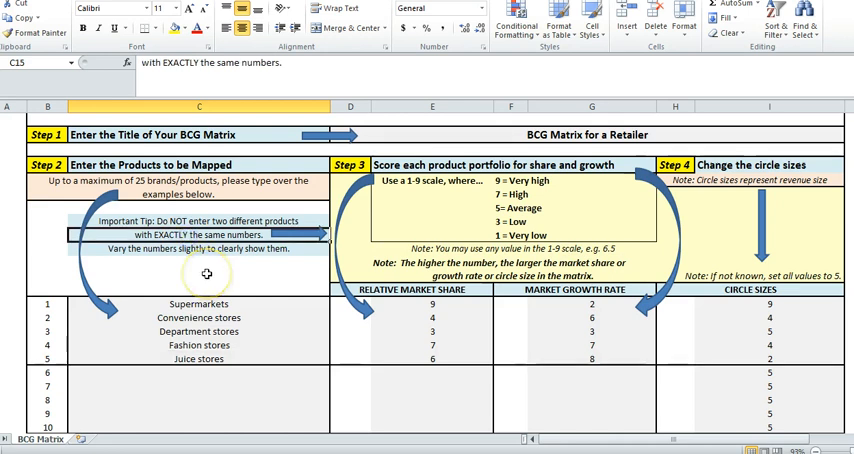
pyautogui.moveTo(336, 332)
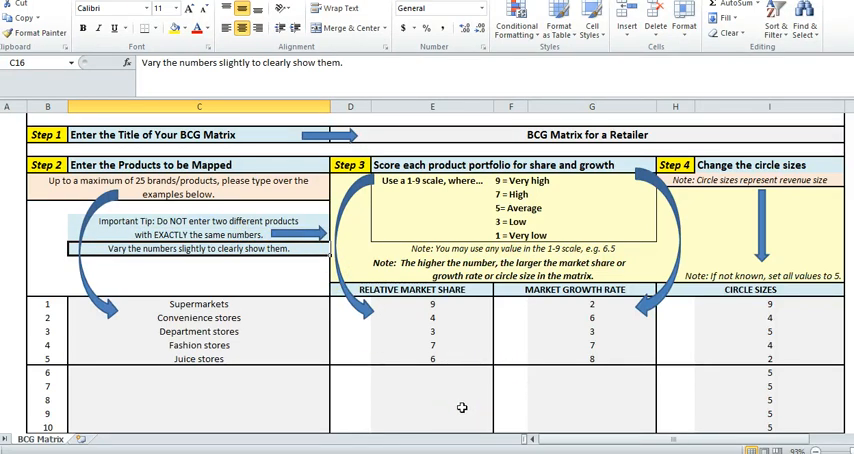
pyautogui.scroll(3)
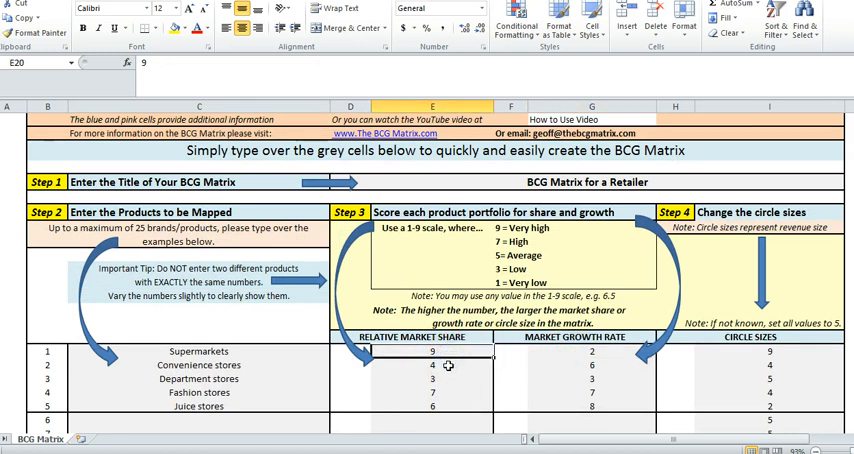
pyautogui.click(592, 356)
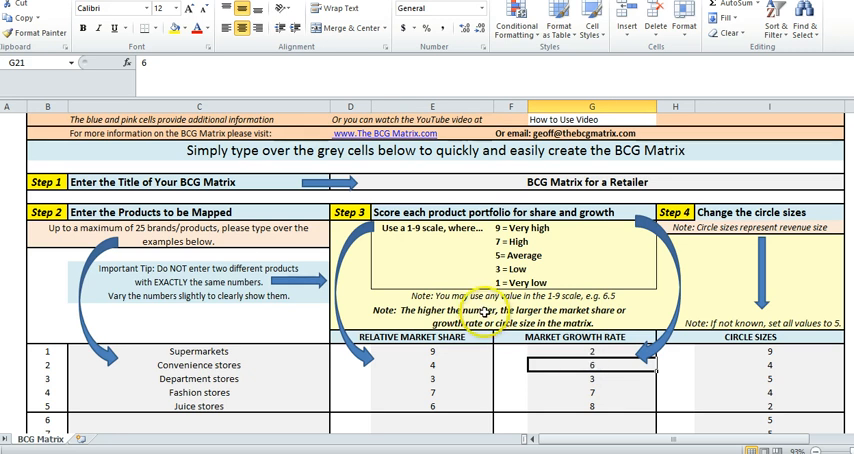
pyautogui.scroll(-3)
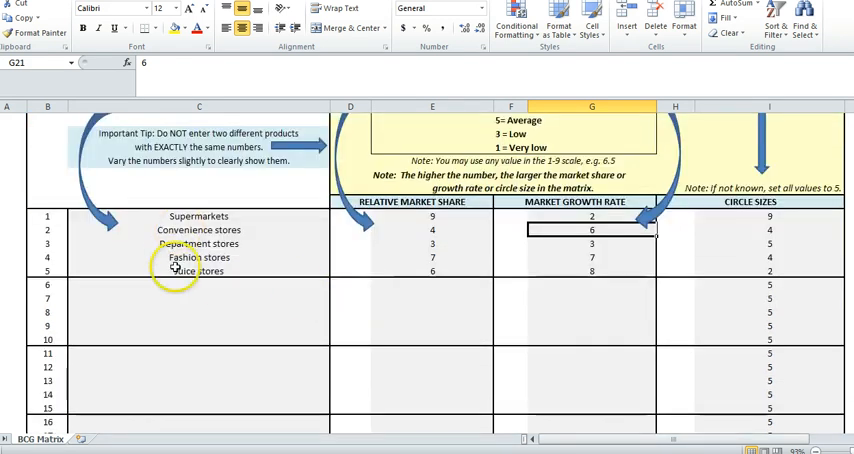
pyautogui.scroll(-3)
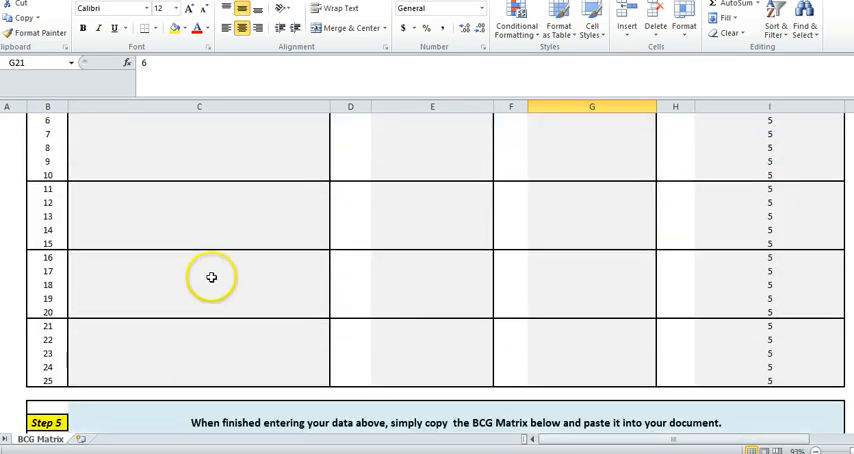
pyautogui.scroll(-3)
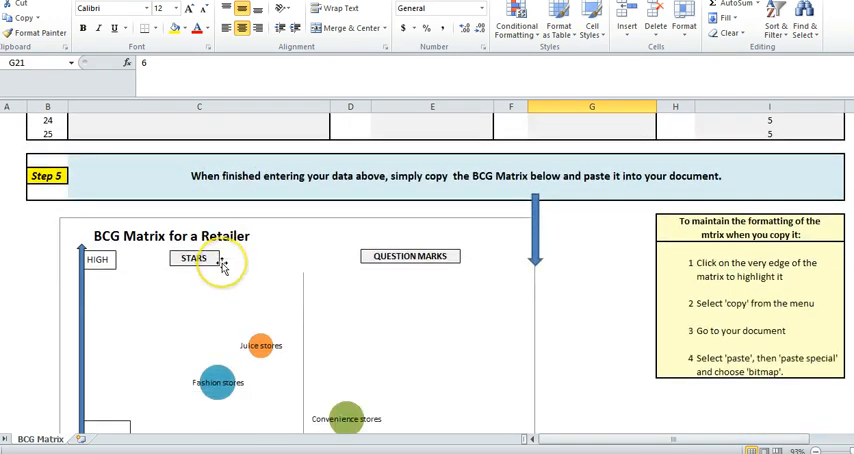
pyautogui.moveTo(568, 272)
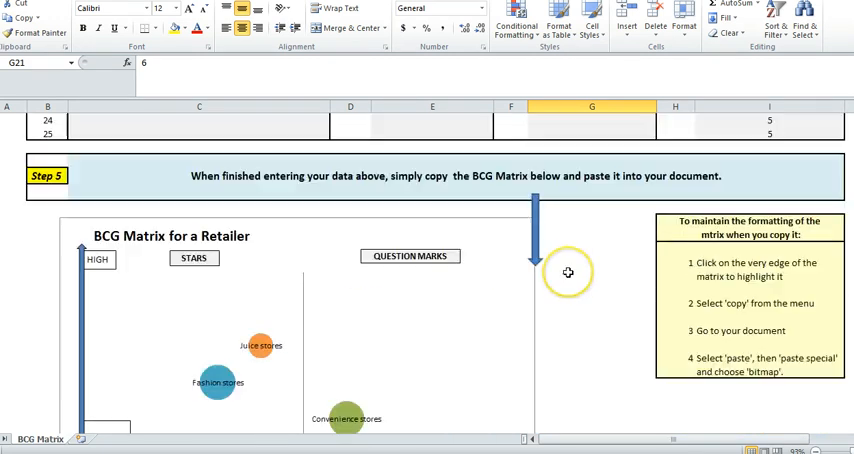
pyautogui.scroll(3)
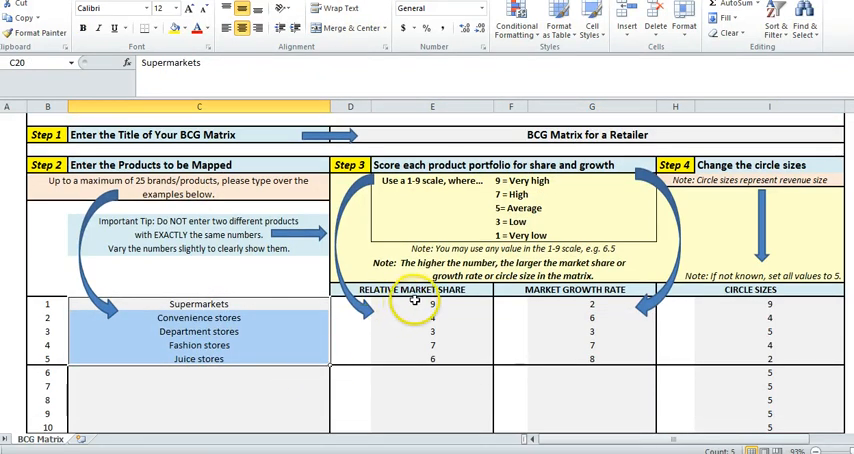
pyautogui.scroll(-3)
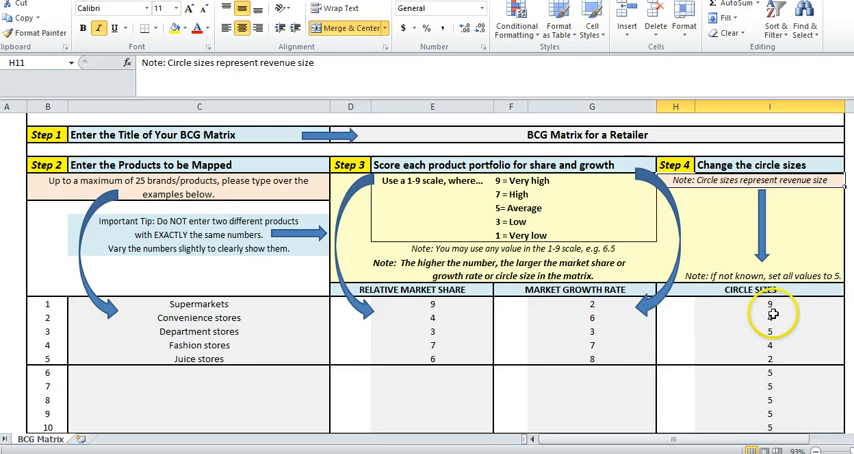
pyautogui.scroll(-3)
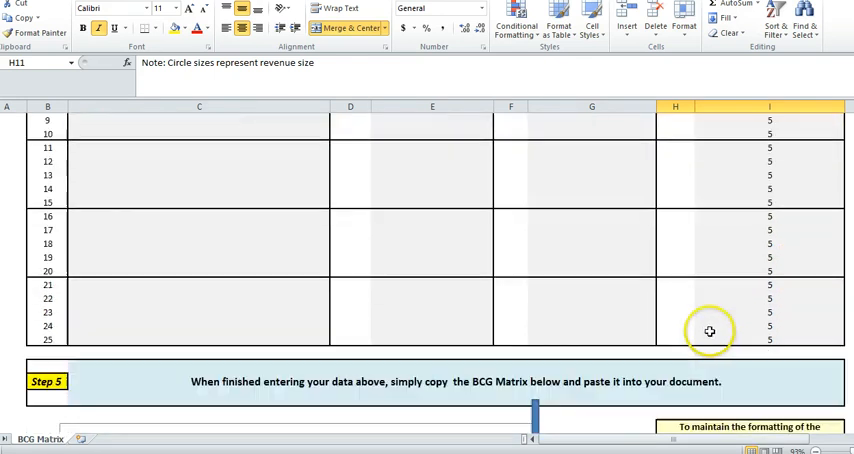
pyautogui.scroll(-3)
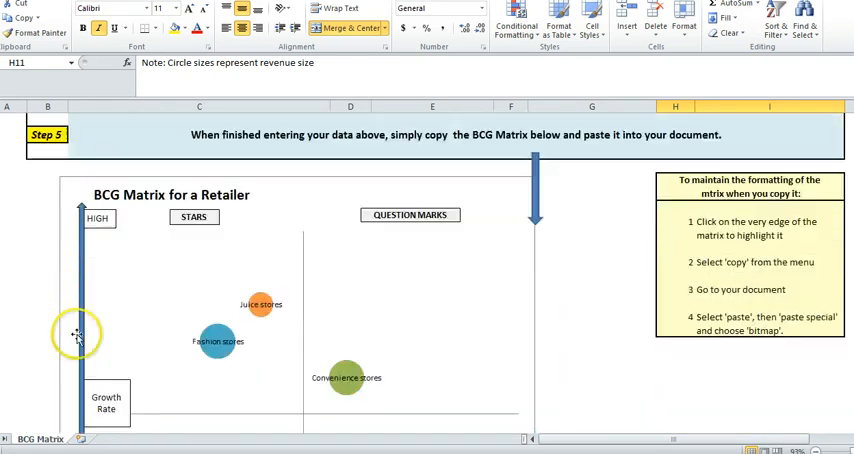
pyautogui.scroll(-3)
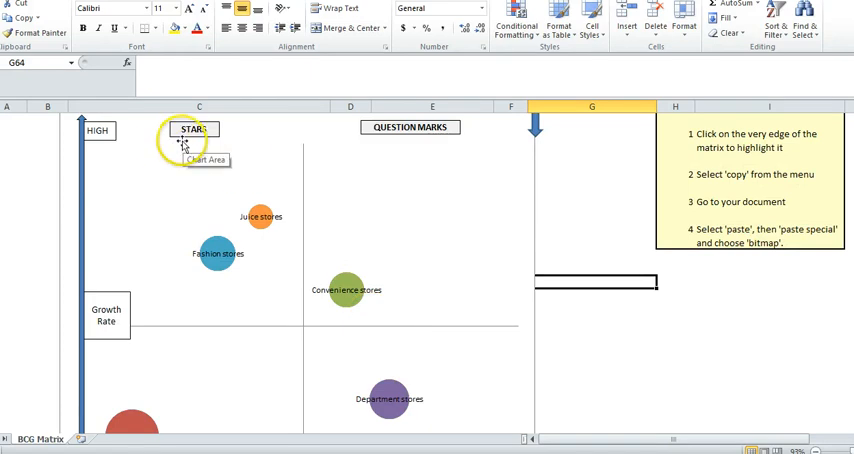
pyautogui.scroll(-3)
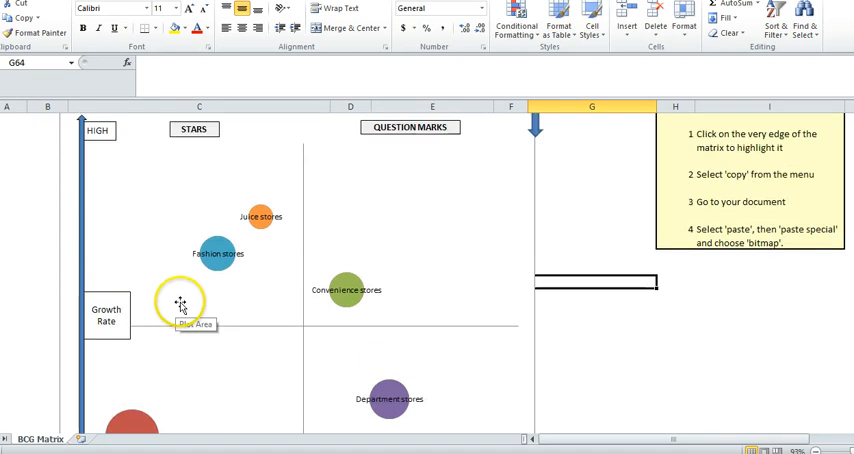
pyautogui.scroll(-3)
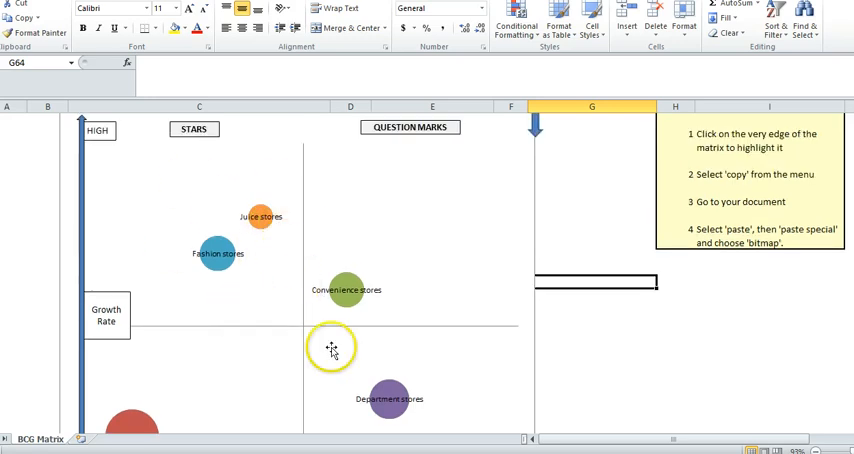
pyautogui.scroll(-3)
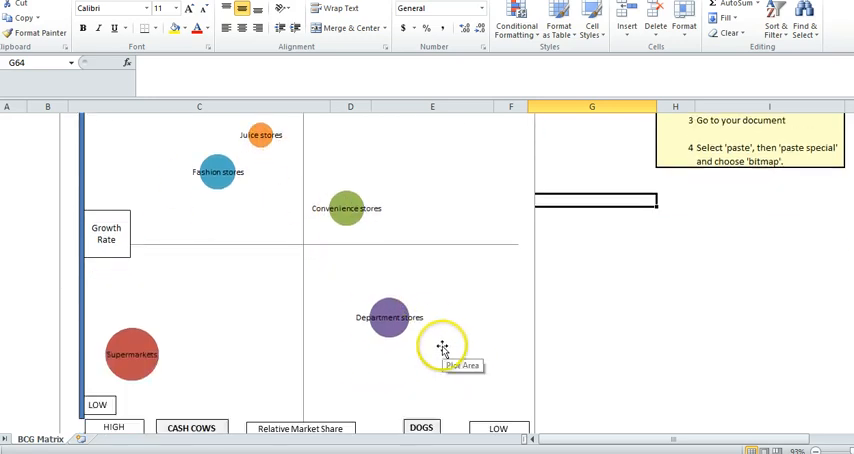
pyautogui.moveTo(442, 348); pyautogui.dragTo(390, 340)
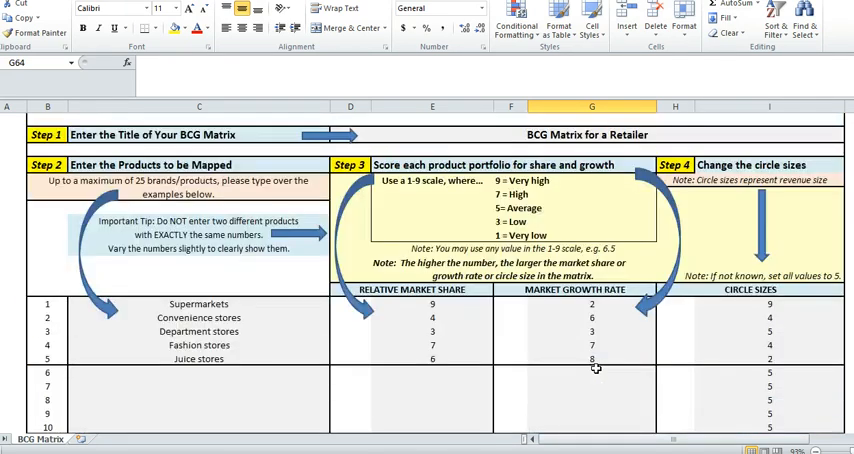
pyautogui.scroll(3)
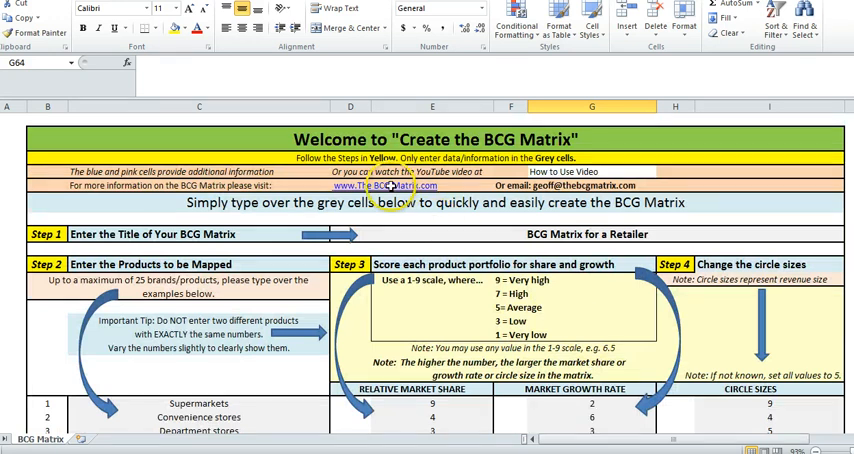